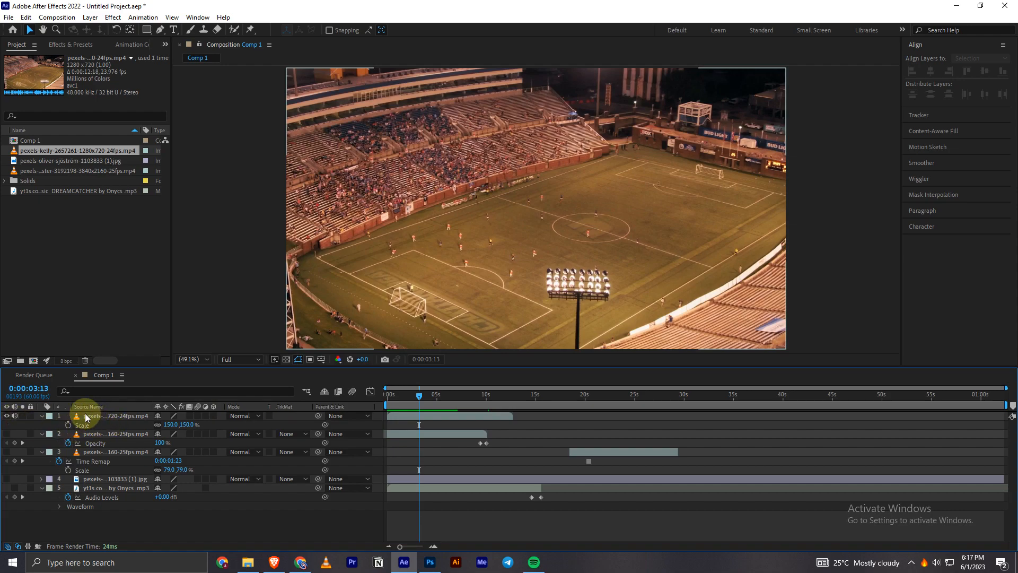
# Select the football stadium clip layer and show the Effects & Presets list
pyautogui.click(110, 415)
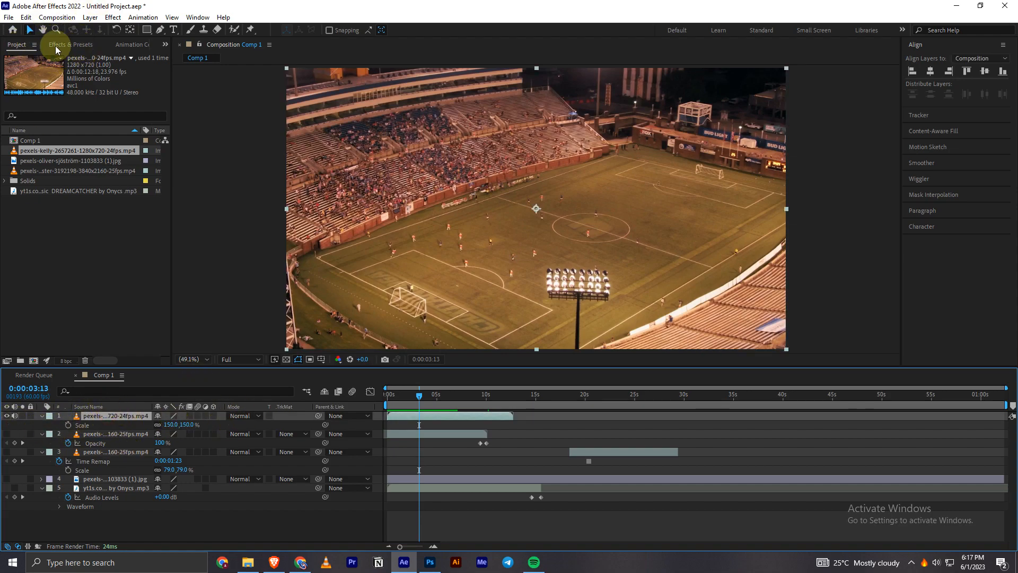
pyautogui.click(70, 45)
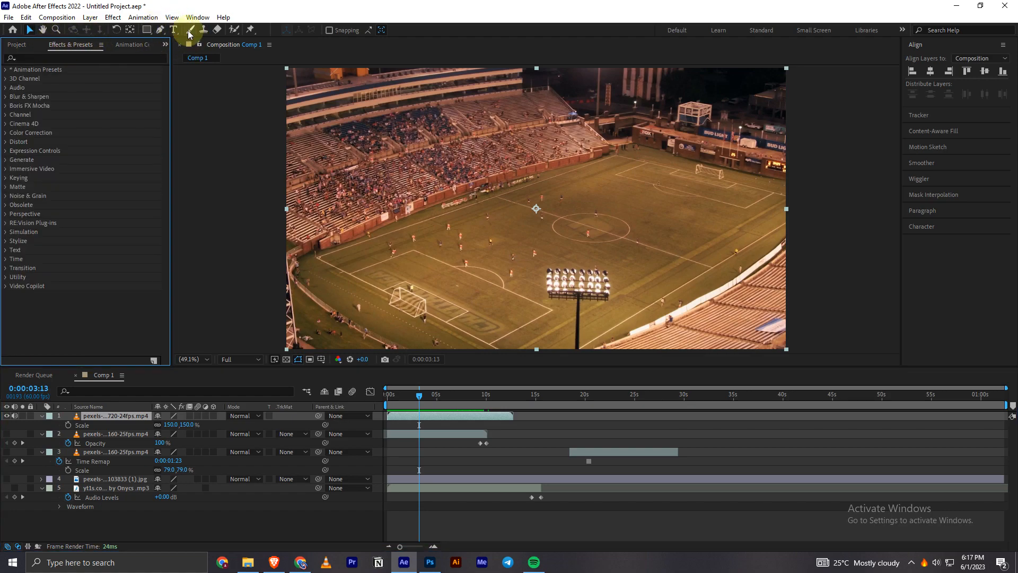
pyautogui.click(197, 17)
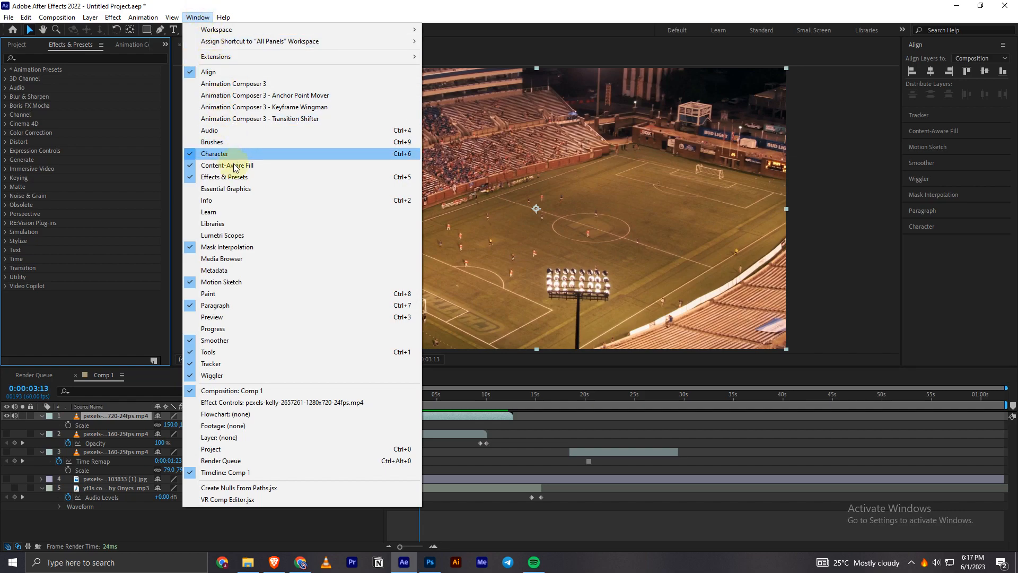
pyautogui.moveTo(227, 177)
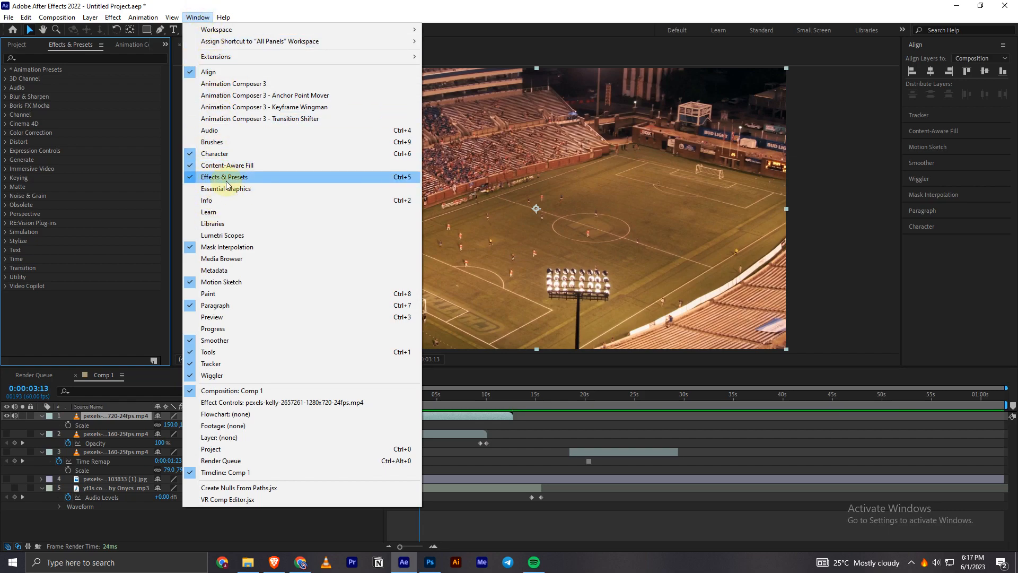
pyautogui.moveTo(106, 358)
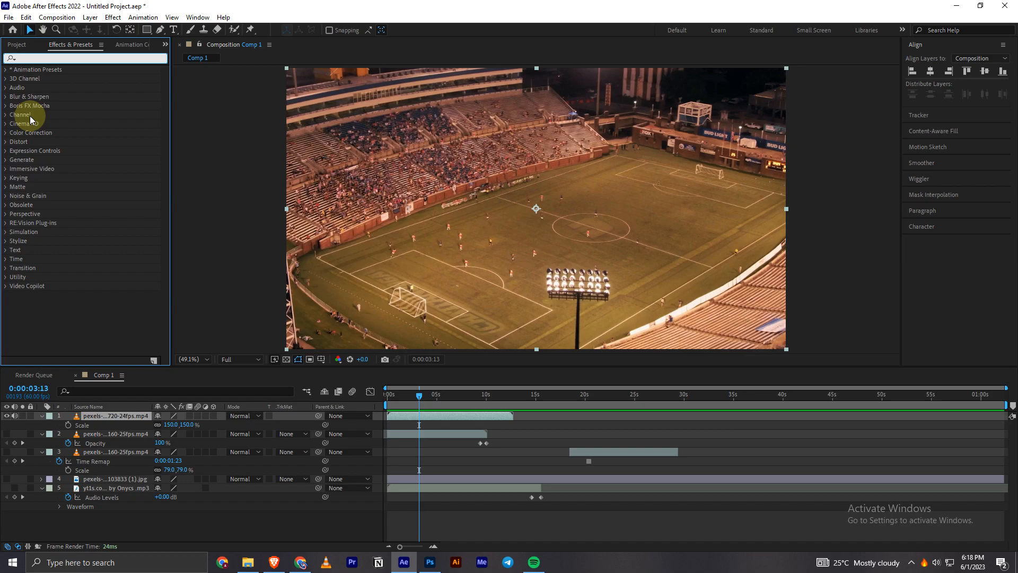
# Search 'gau' and apply Gaussian Blur to the stadium clip layer
pyautogui.write('gau')
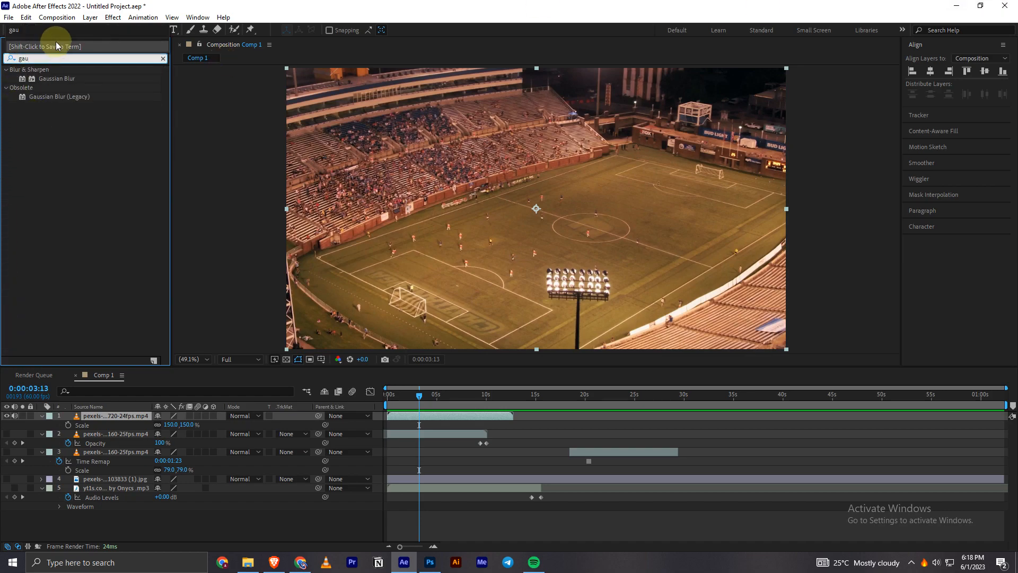
pyautogui.click(58, 77)
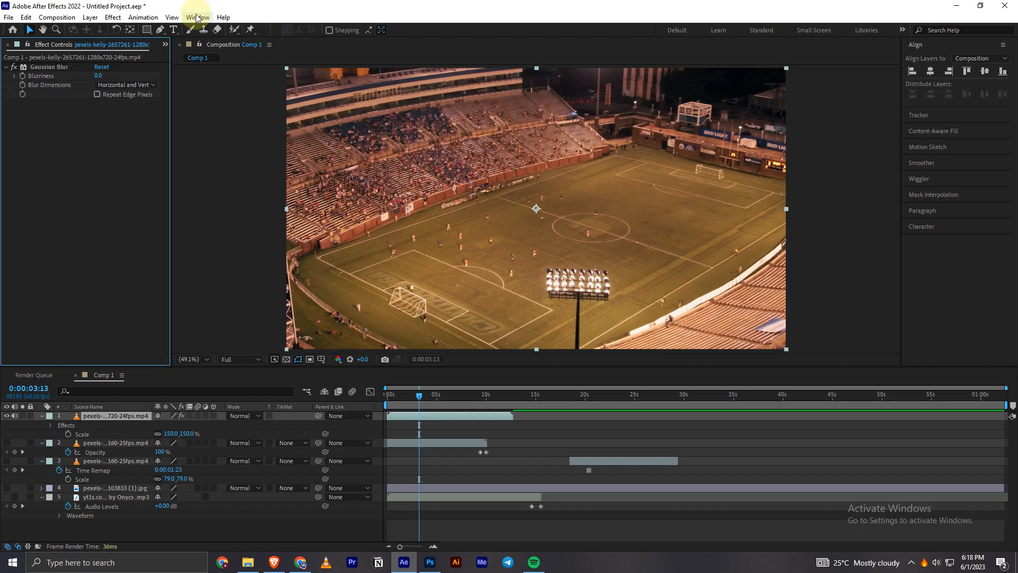
# Bring up the Window menu to reach the clip's Effect Controls panel
pyautogui.click(197, 17)
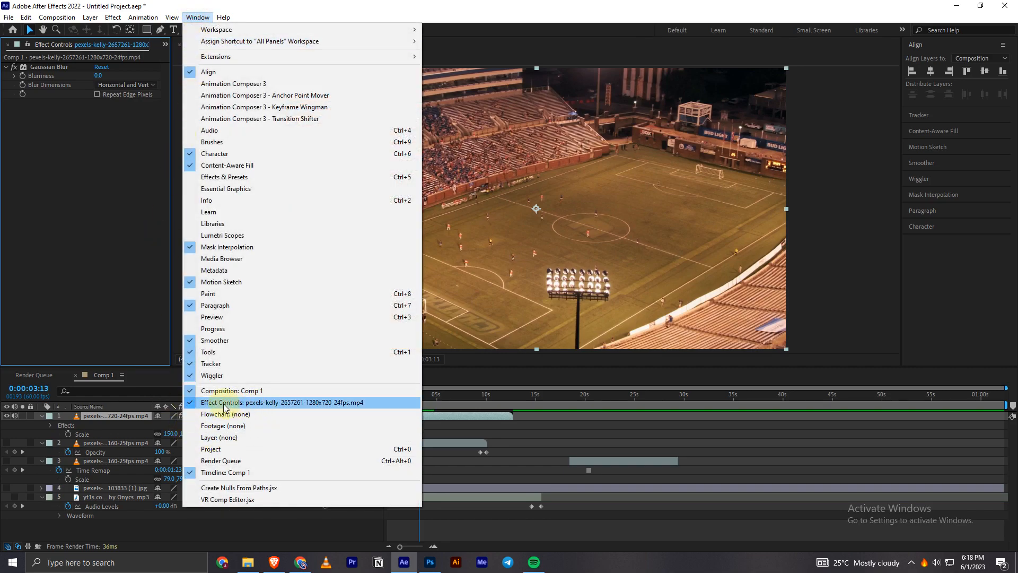